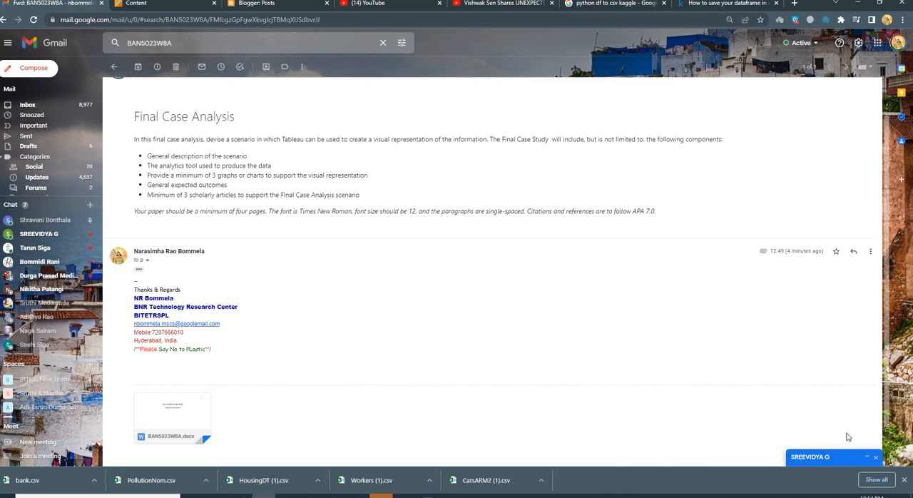
{"action": "mouse_move", "coordinate": [373, 198]}
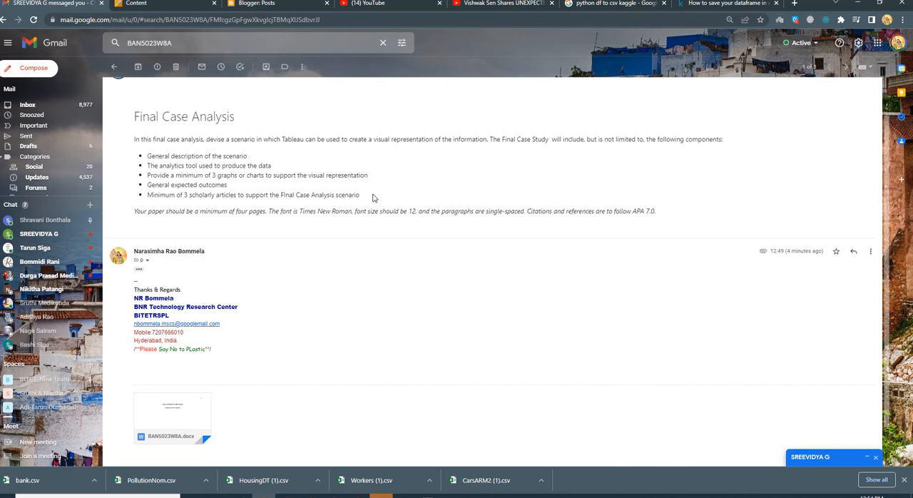
{"action": "mouse_move", "coordinate": [401, 188]}
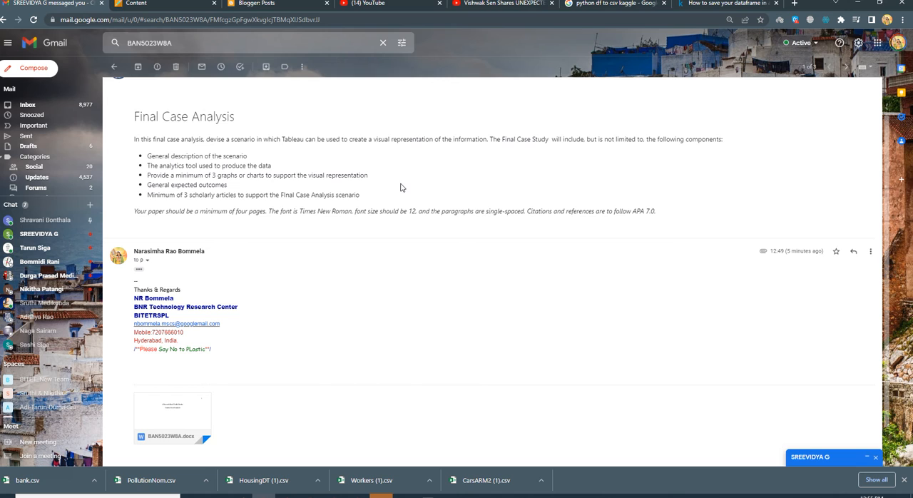
{"action": "mouse_move", "coordinate": [499, 239]}
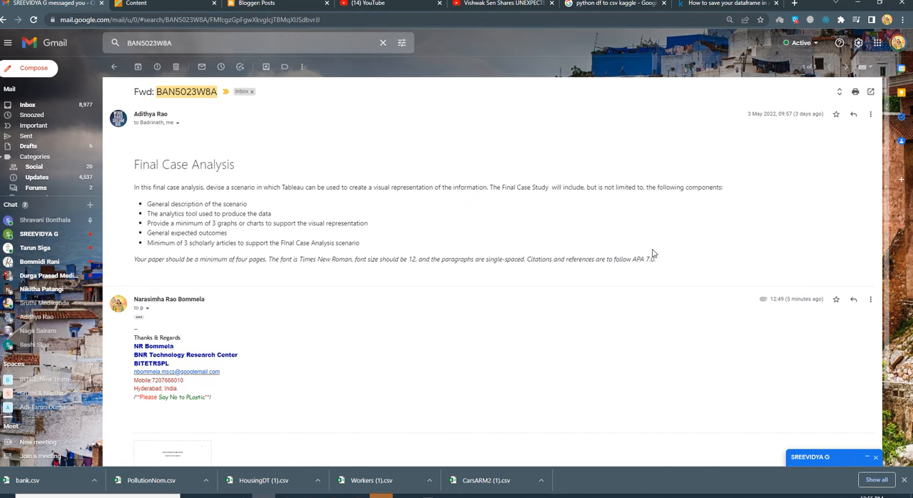
Scroll down the opened report to the scenario discussion points and Kaggle dataset link
{"action": "scroll", "scroll_direction": "down", "scroll_amount": 3}
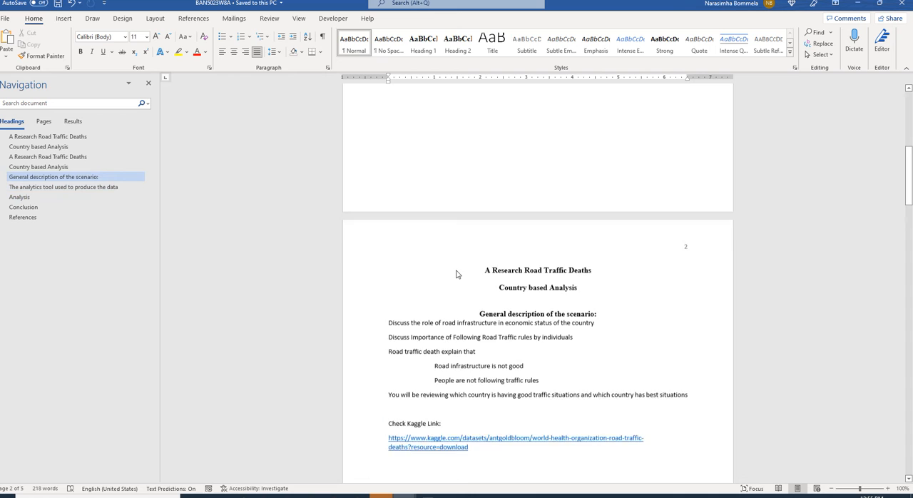
Jump via Country based Analysis to the scenario description and select its heading
{"action": "left_click", "coordinate": [38, 146]}
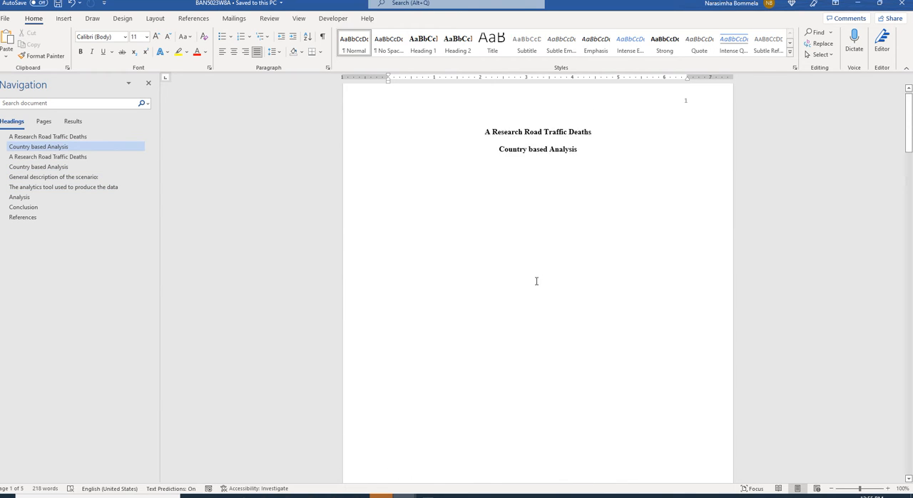
{"action": "left_click", "coordinate": [54, 177]}
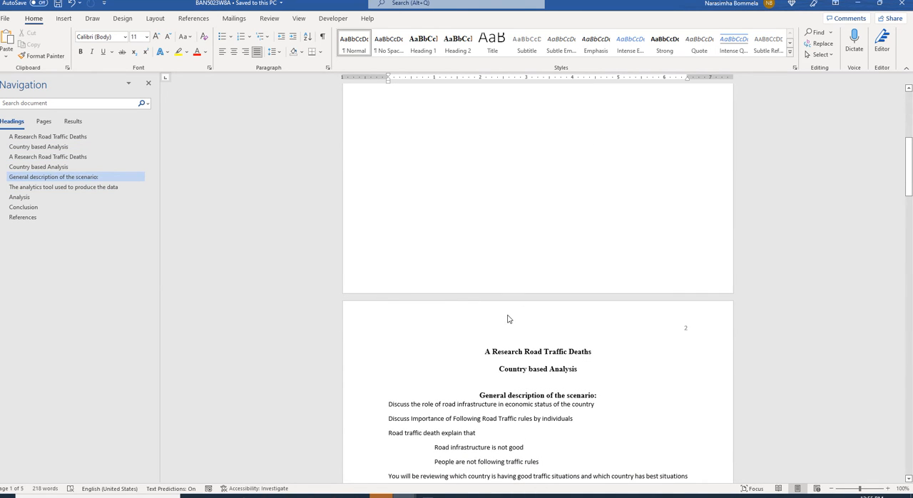
{"action": "scroll", "scroll_direction": "down", "scroll_amount": 3}
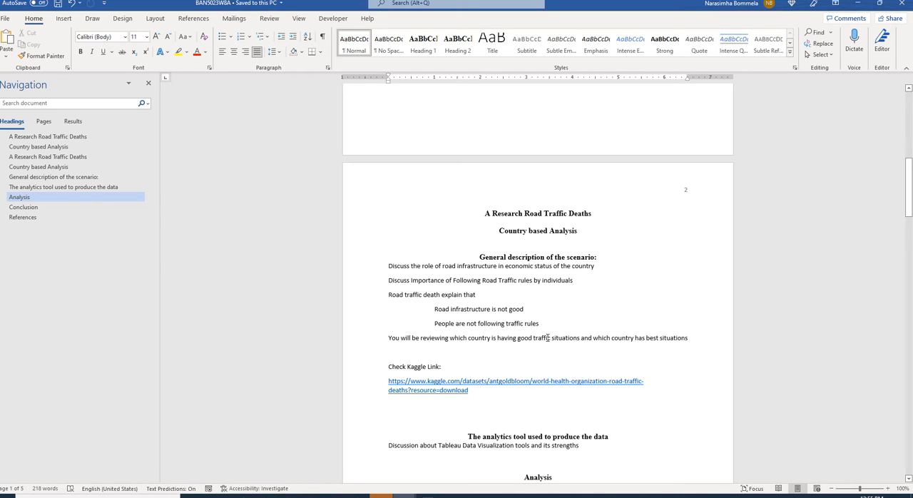
{"action": "mouse_move", "coordinate": [575, 395]}
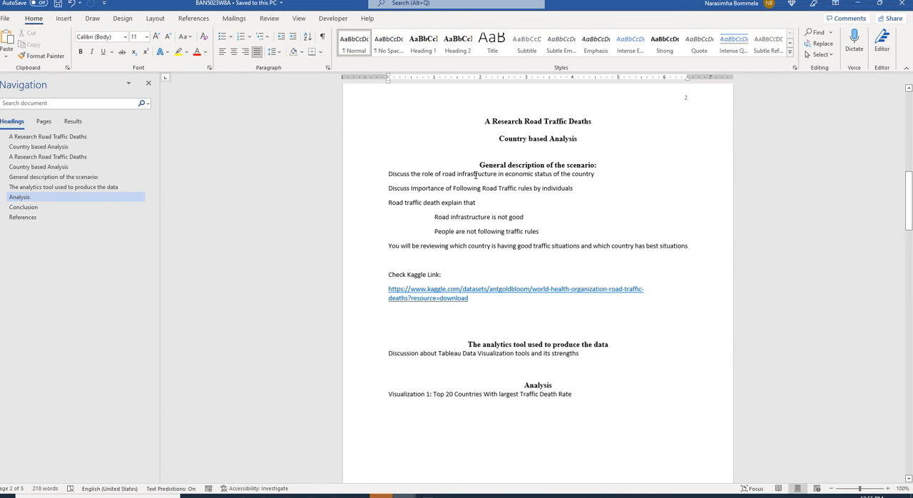
{"action": "triple_click", "coordinate": [537, 165]}
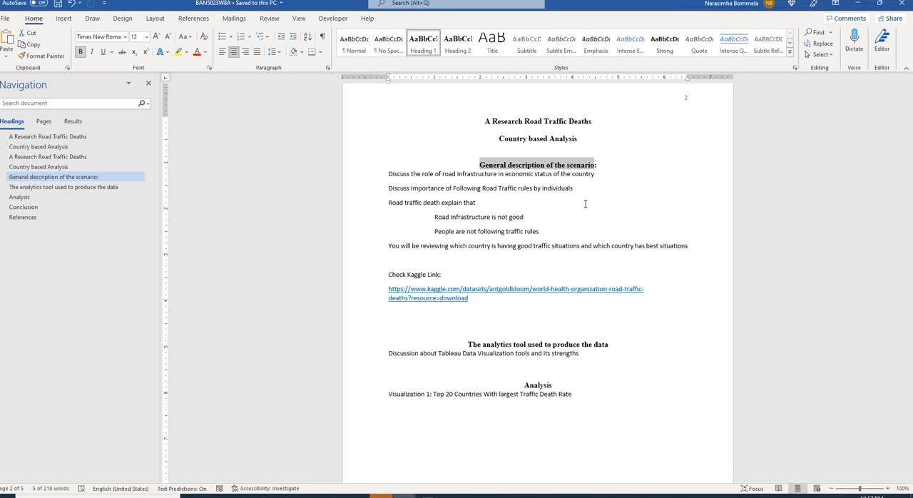
Jump to the Analysis section and select the Visualization 1 top-20 countries line
{"action": "scroll", "scroll_direction": "down", "scroll_amount": 3}
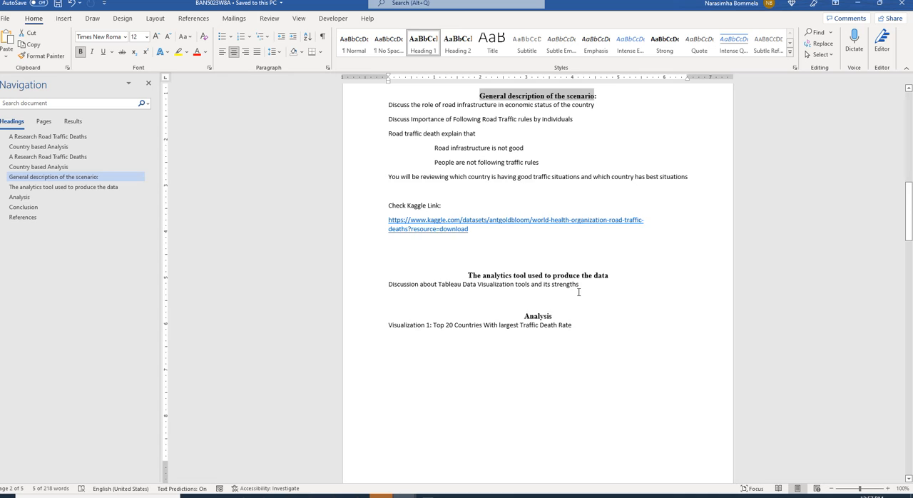
{"action": "left_click", "coordinate": [19, 196]}
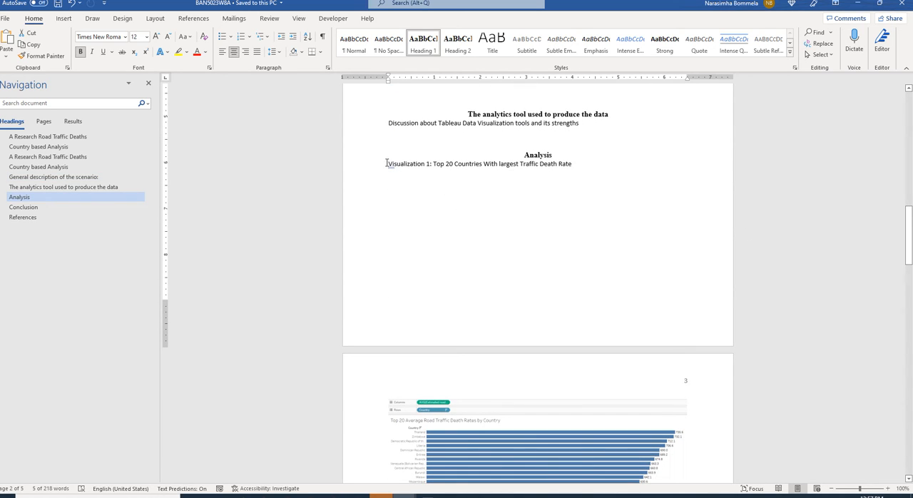
{"action": "triple_click", "coordinate": [478, 164]}
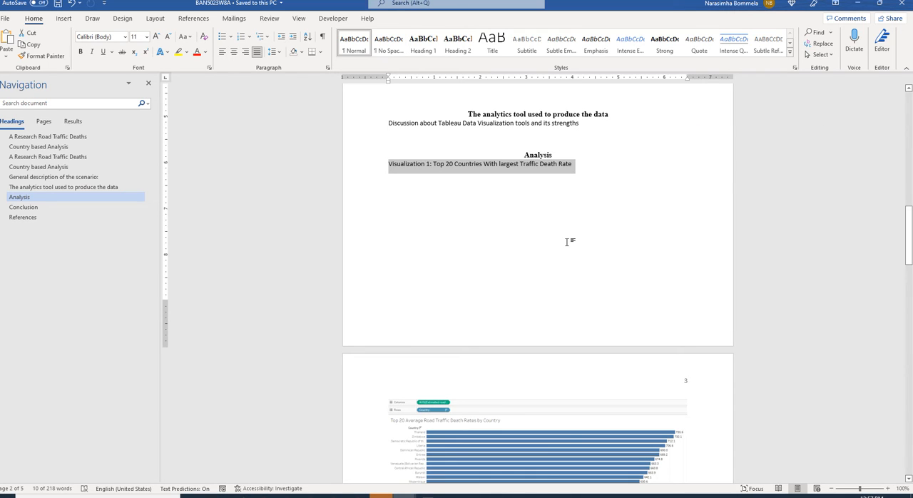
{"action": "mouse_move", "coordinate": [583, 242]}
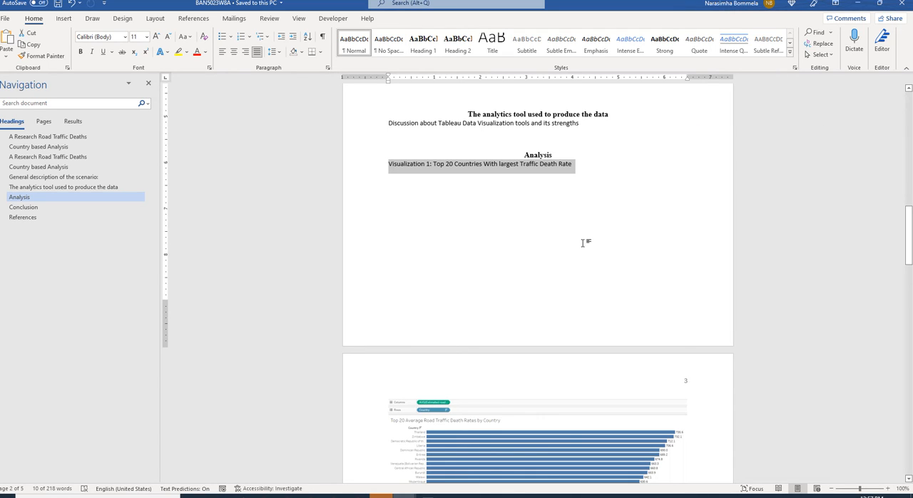
{"action": "mouse_move", "coordinate": [593, 240]}
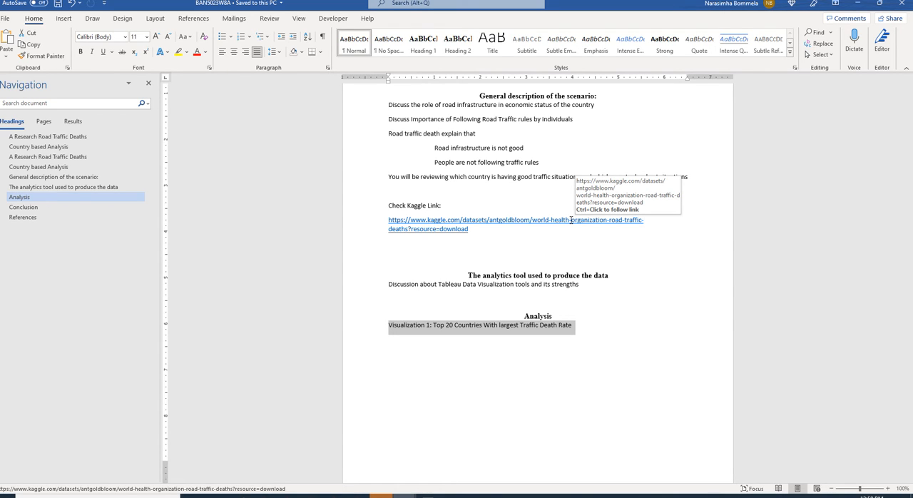
Scroll to the Visualization 2 bottom-20 chart and select its Interpretation label
{"action": "scroll", "scroll_direction": "down", "scroll_amount": 3}
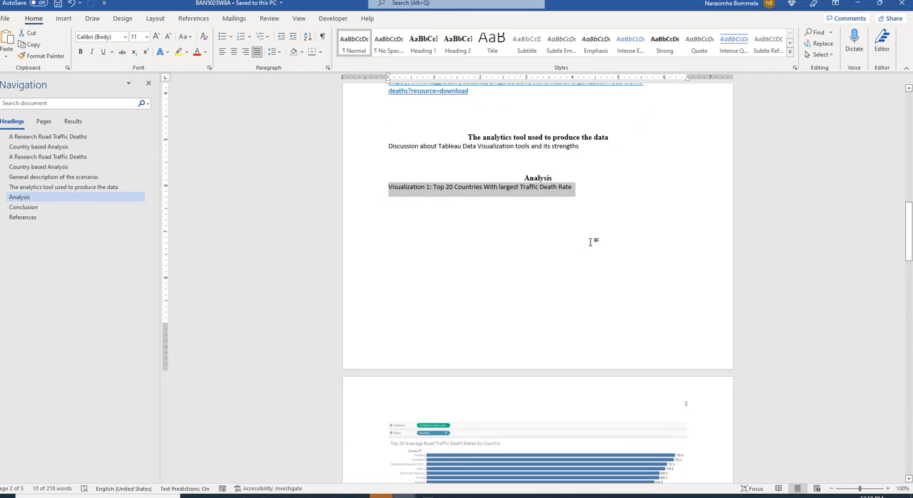
{"action": "scroll", "scroll_direction": "down", "scroll_amount": 3}
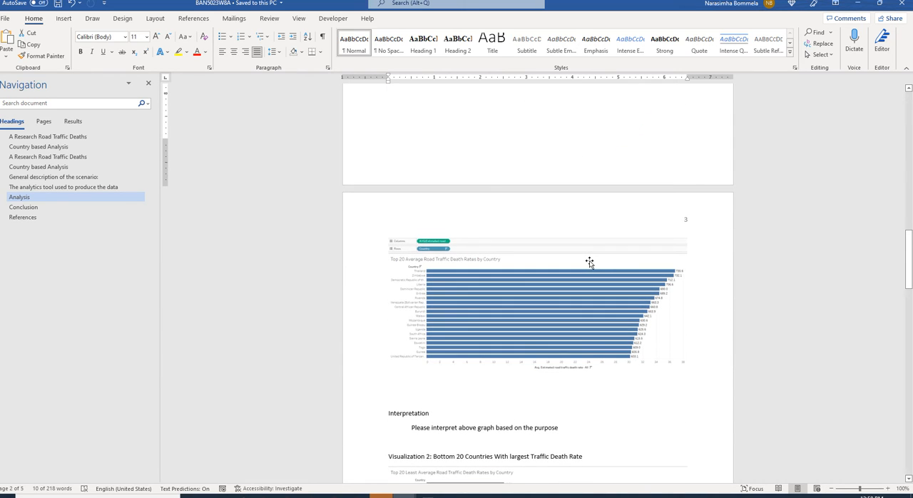
{"action": "scroll", "scroll_direction": "down", "scroll_amount": 3}
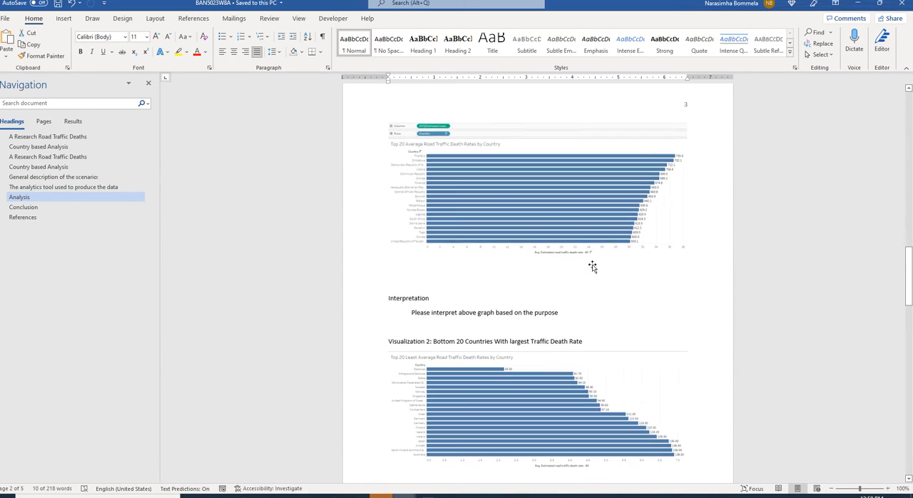
{"action": "scroll", "scroll_direction": "down", "scroll_amount": 3}
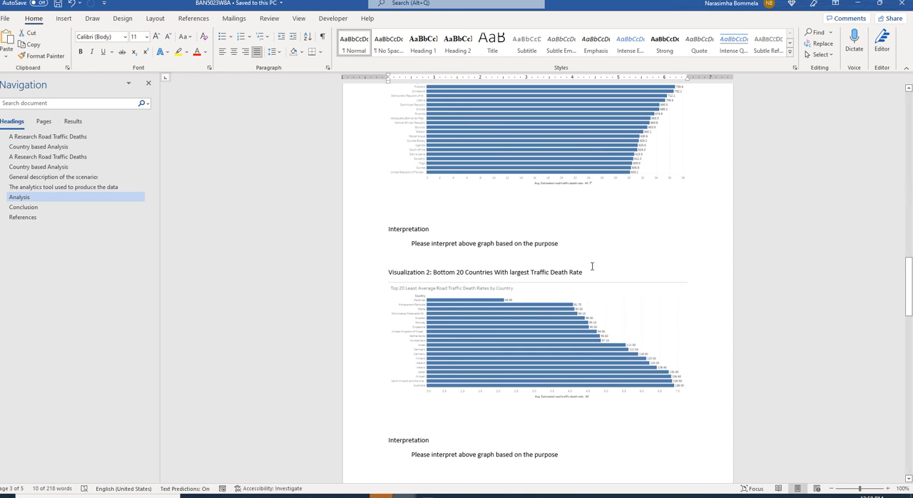
{"action": "scroll", "scroll_direction": "down", "scroll_amount": 3}
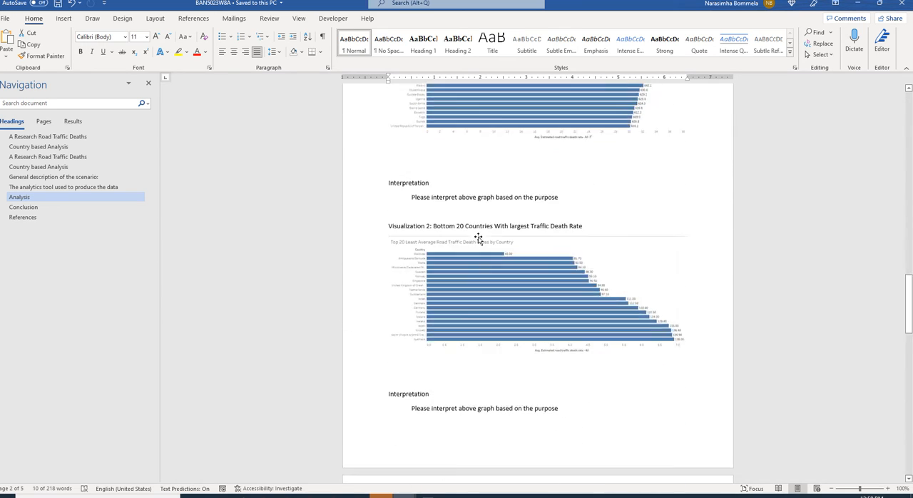
{"action": "scroll", "scroll_direction": "down", "scroll_amount": 3}
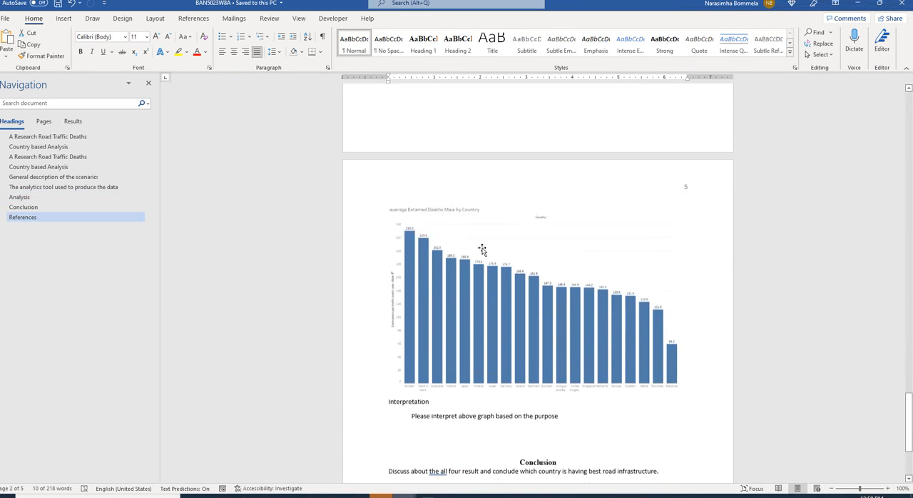
{"action": "scroll", "scroll_direction": "down", "scroll_amount": 3}
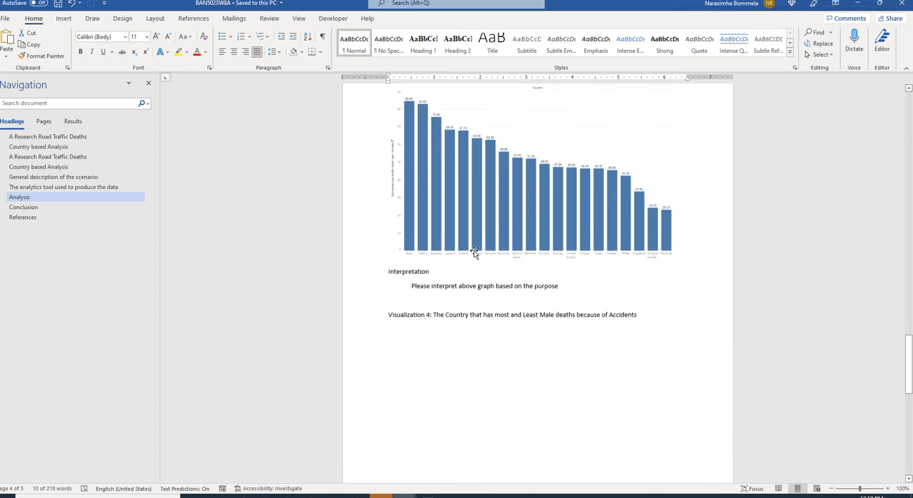
{"action": "double_click", "coordinate": [408, 264]}
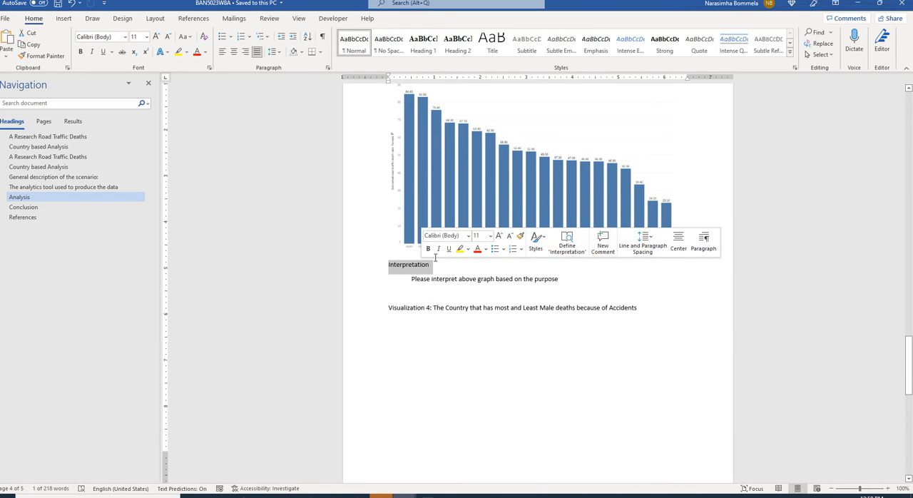
{"action": "scroll", "scroll_direction": "down", "scroll_amount": 3}
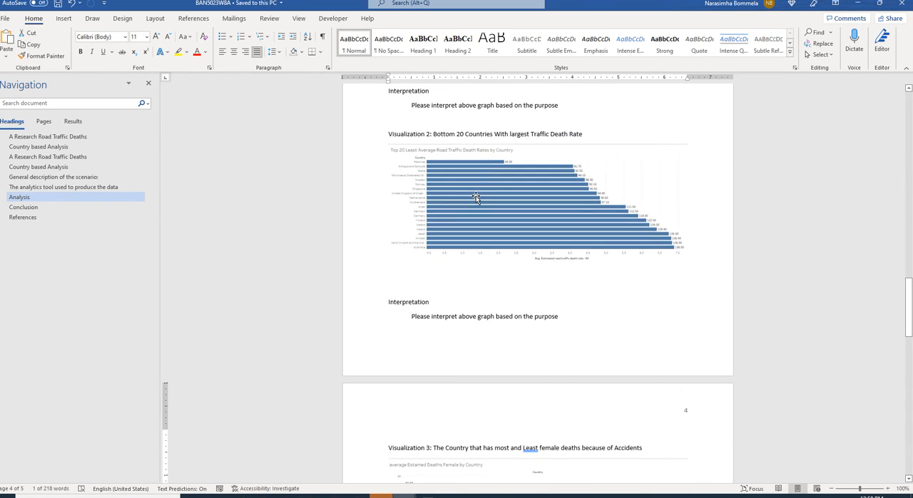
{"action": "mouse_move", "coordinate": [530, 222]}
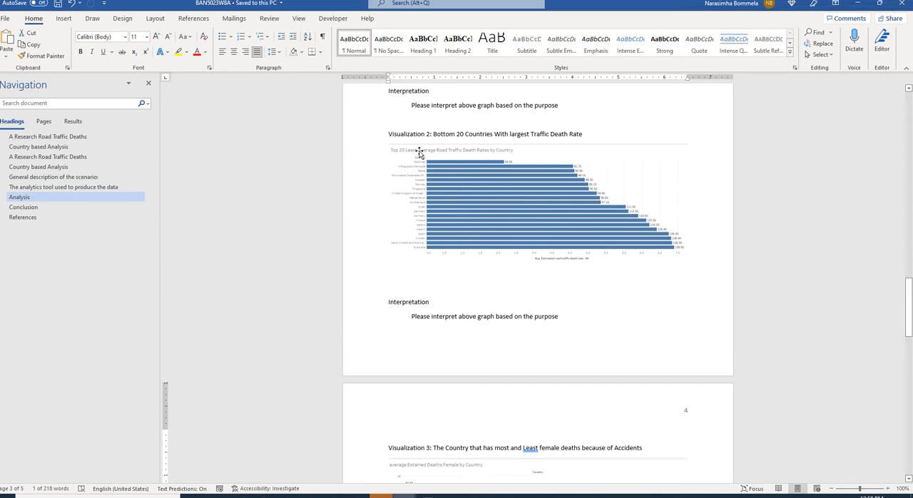
{"action": "mouse_move", "coordinate": [426, 157]}
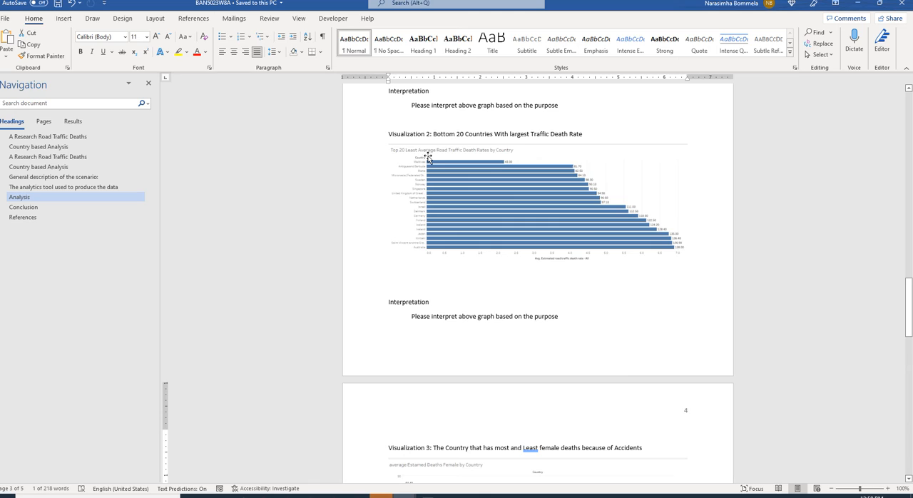
{"action": "mouse_move", "coordinate": [497, 156]}
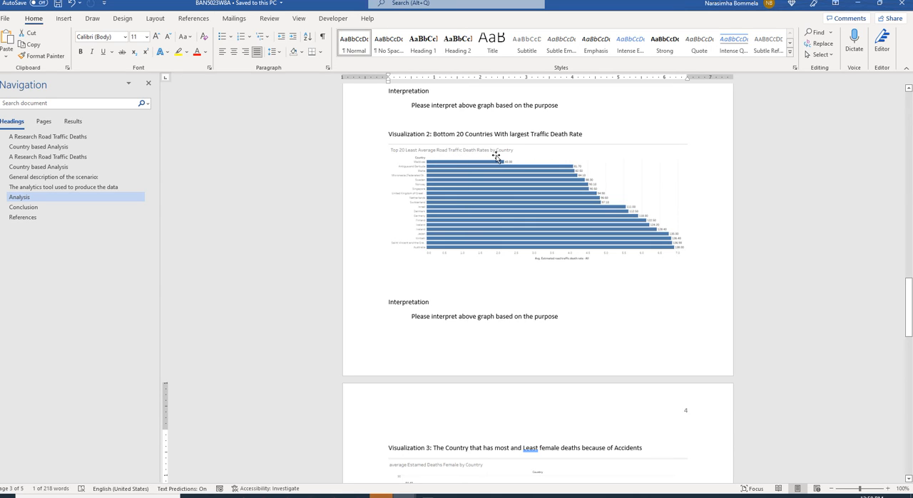
{"action": "mouse_move", "coordinate": [497, 156]}
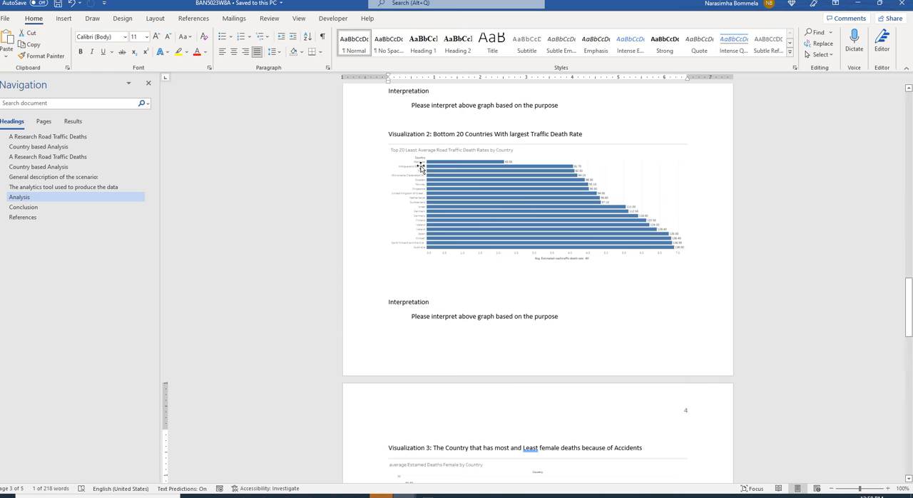
{"action": "mouse_move", "coordinate": [428, 178]}
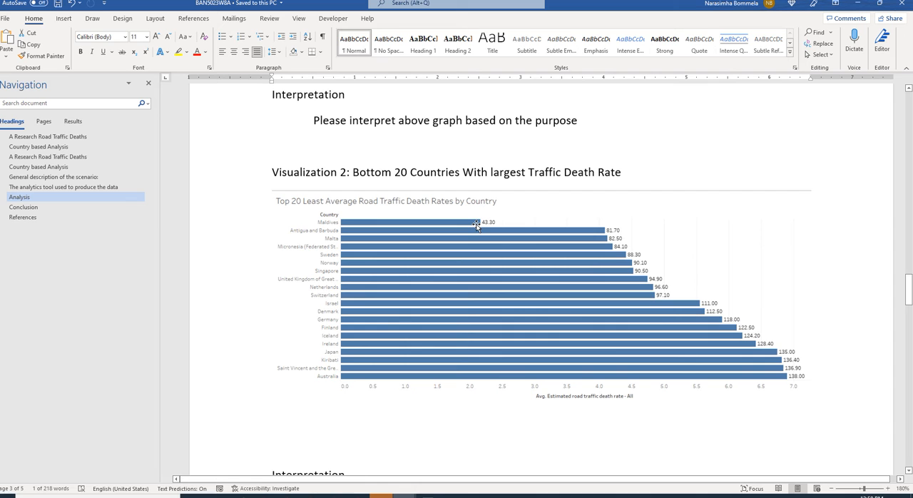
{"action": "mouse_move", "coordinate": [320, 269]}
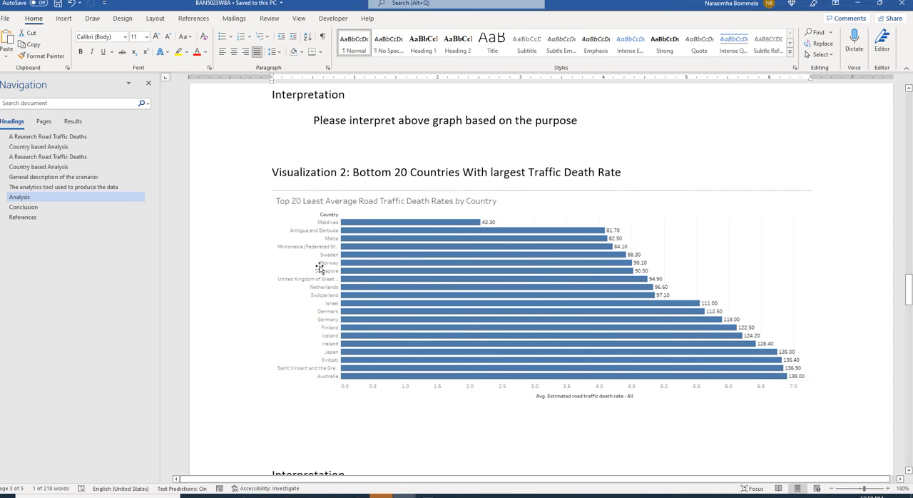
{"action": "scroll", "scroll_direction": "down", "scroll_amount": 3}
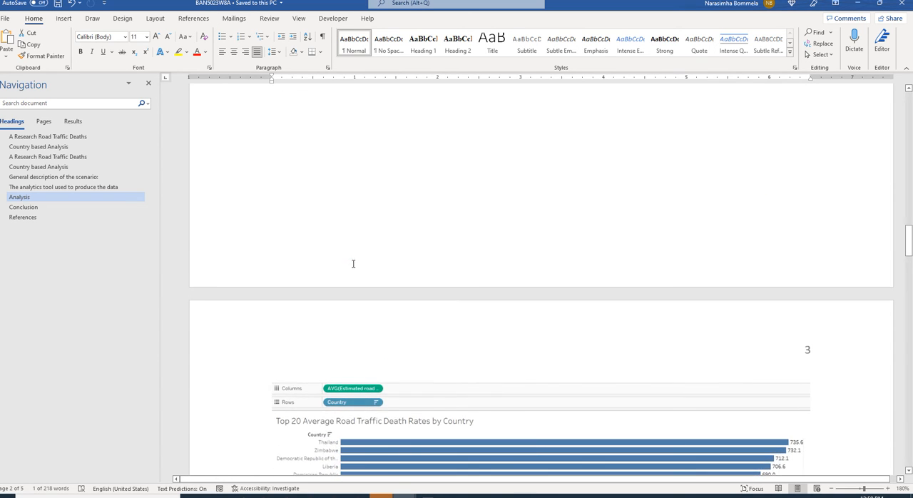
{"action": "scroll", "scroll_direction": "down", "scroll_amount": 3}
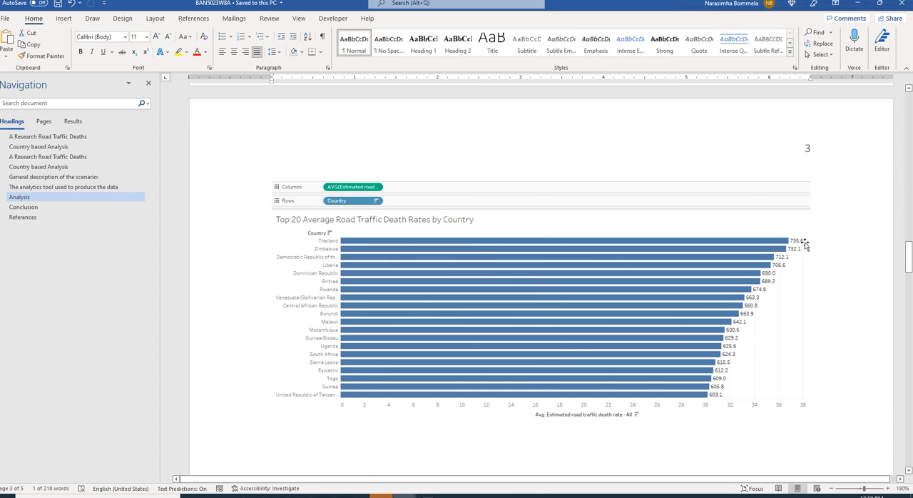
{"action": "mouse_move", "coordinate": [792, 268]}
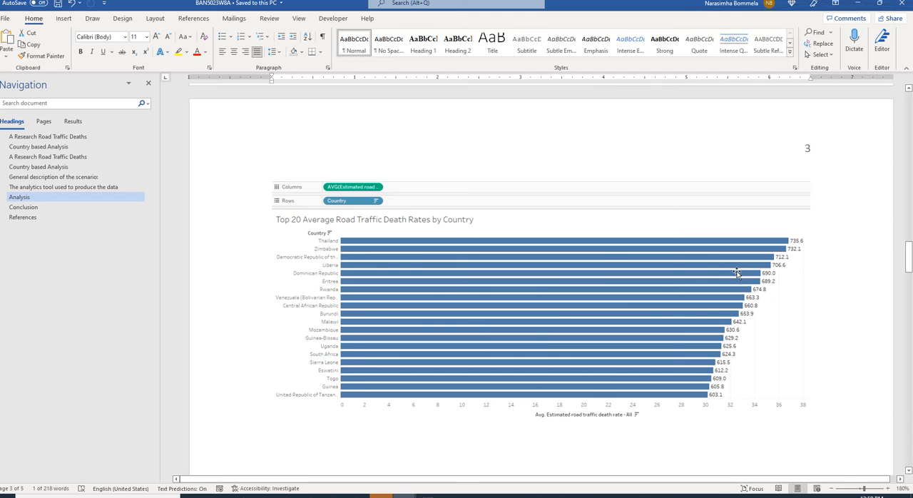
{"action": "scroll", "scroll_direction": "down", "scroll_amount": 3}
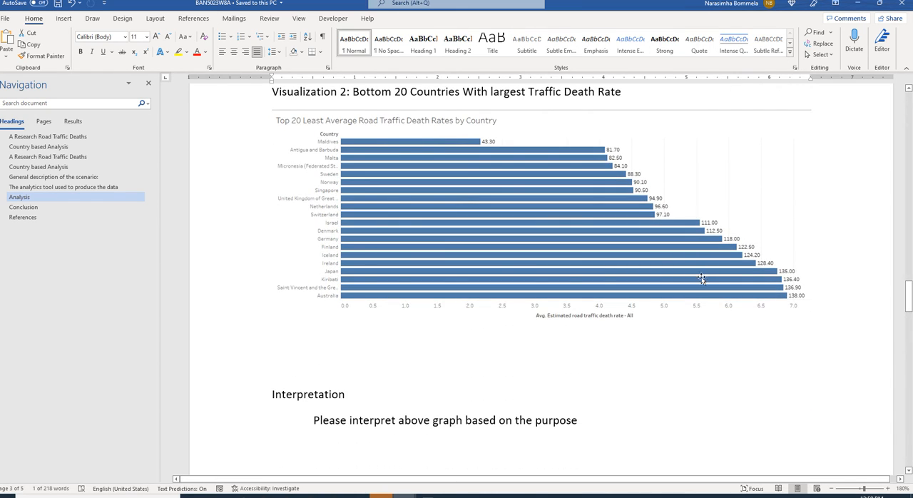
{"action": "mouse_move", "coordinate": [694, 281]}
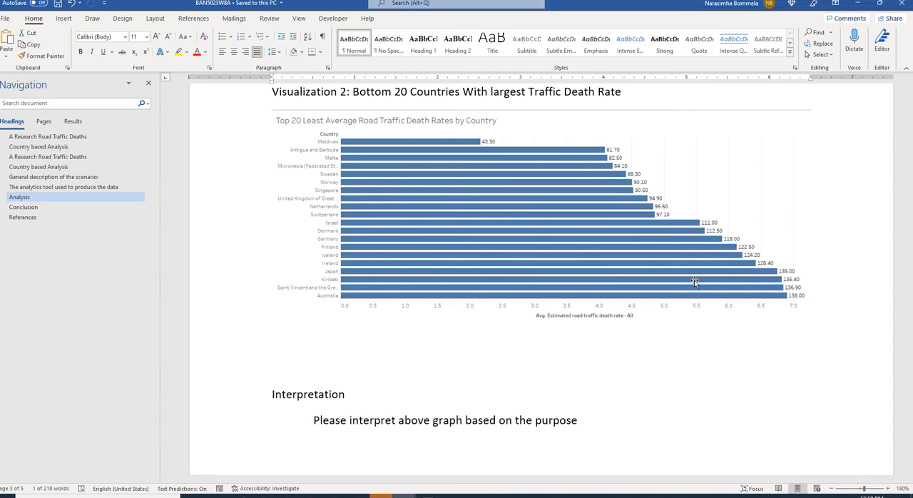
Select the 'Bottom 20 Countries With largest Traffic Death Rate' heading text
{"action": "scroll", "scroll_direction": "down", "scroll_amount": 3}
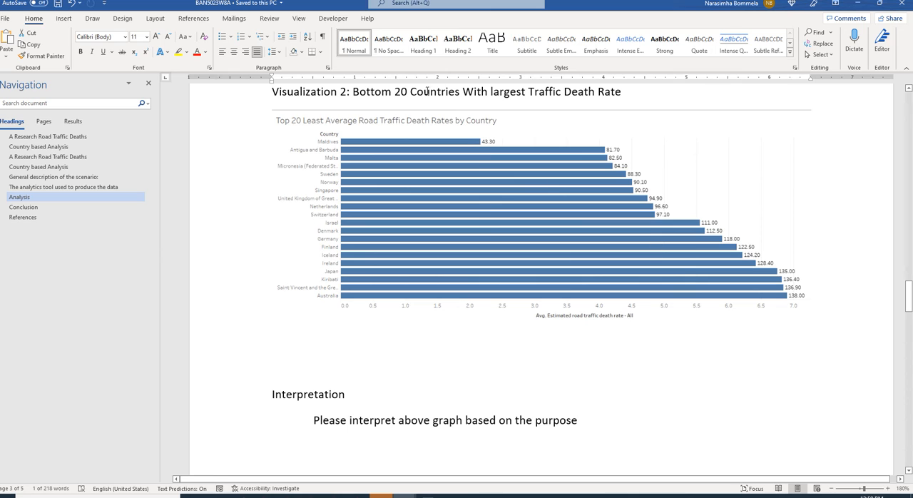
{"action": "left_click_drag", "start_coordinate": [353, 91], "coordinate": [603, 91]}
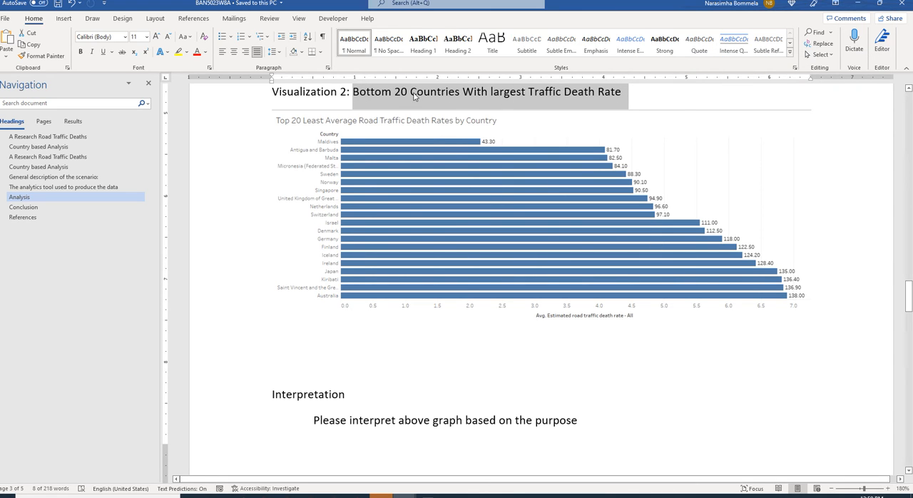
{"action": "mouse_move", "coordinate": [551, 97]}
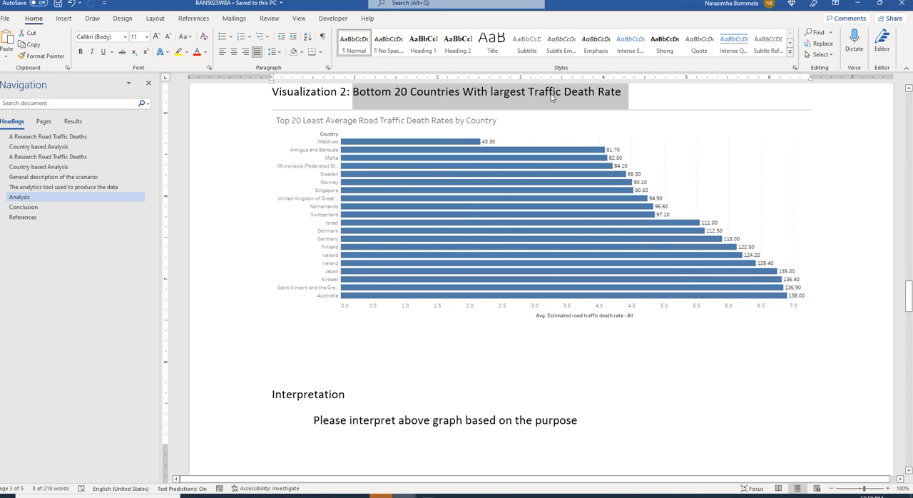
{"action": "mouse_move", "coordinate": [555, 99]}
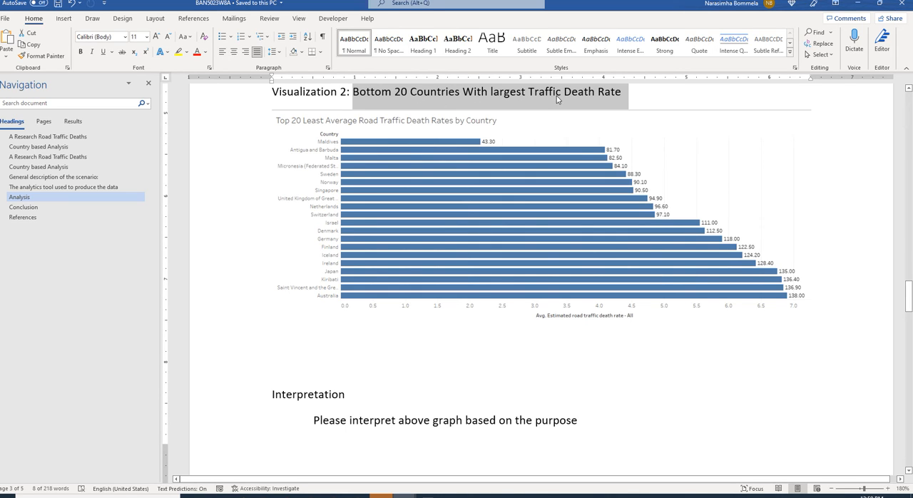
{"action": "mouse_move", "coordinate": [560, 100]}
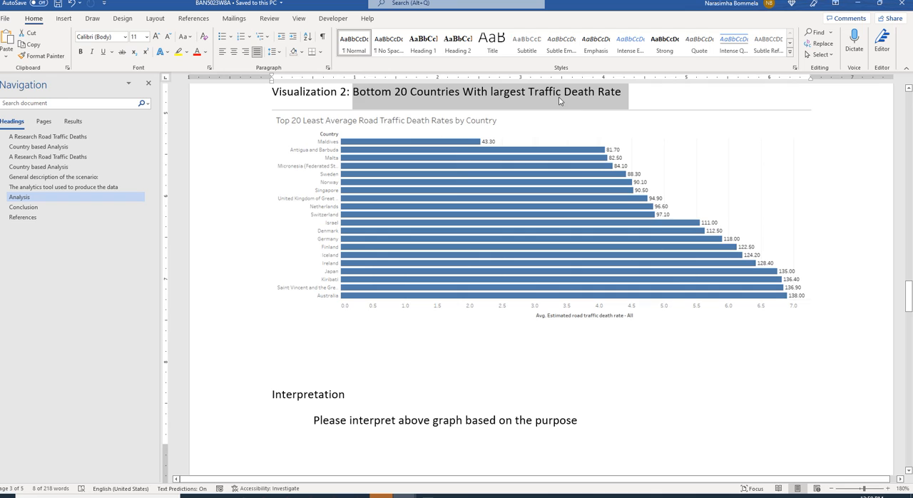
{"action": "mouse_move", "coordinate": [419, 132]}
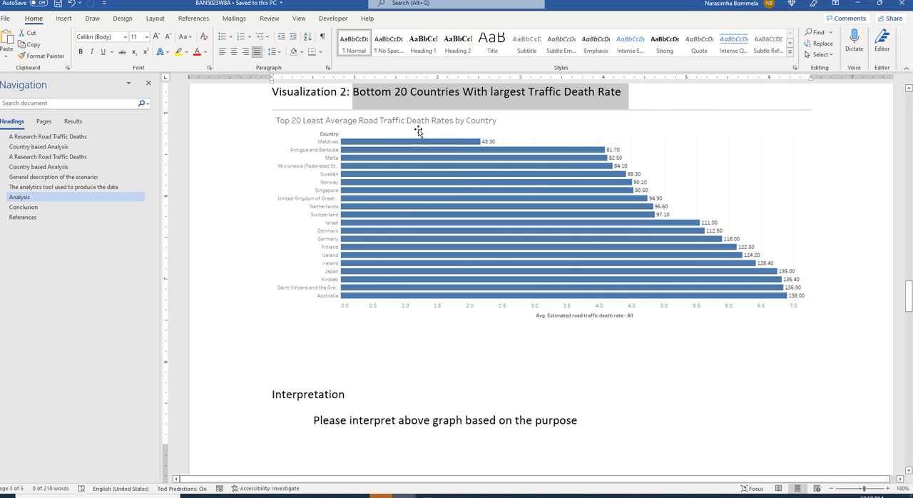
{"action": "mouse_move", "coordinate": [390, 151]}
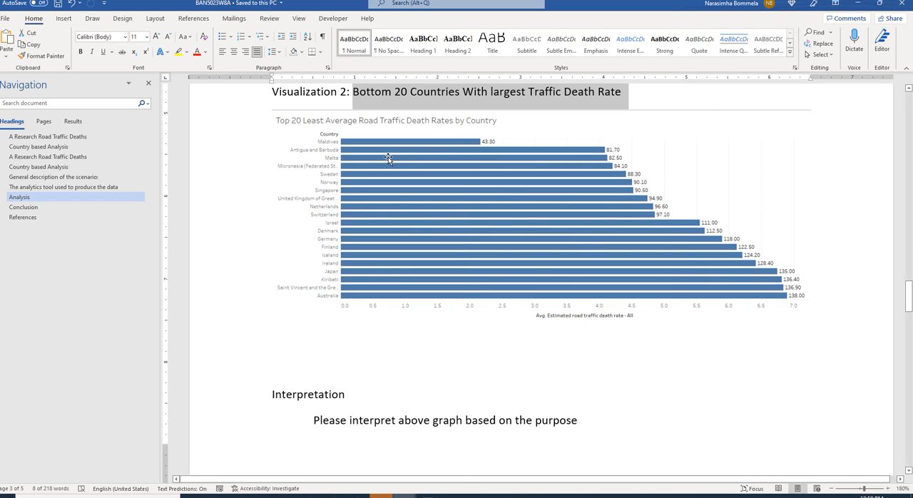
{"action": "mouse_move", "coordinate": [381, 140]}
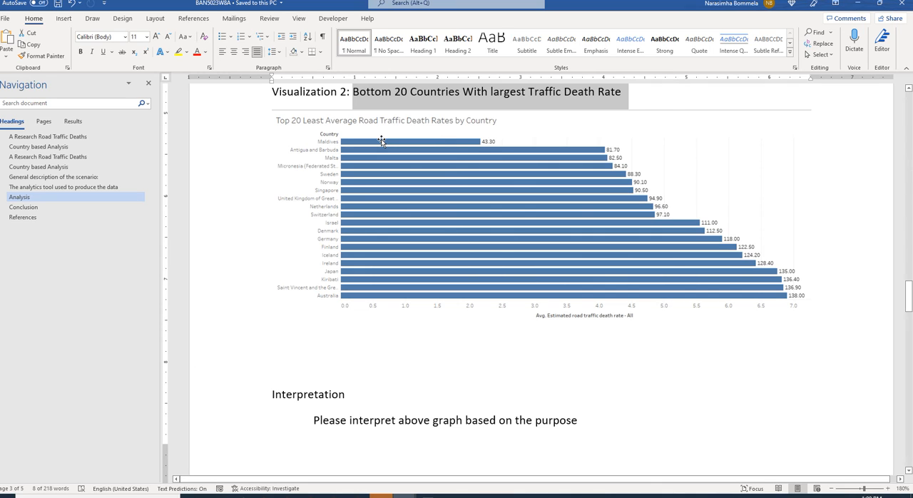
{"action": "mouse_move", "coordinate": [354, 235]}
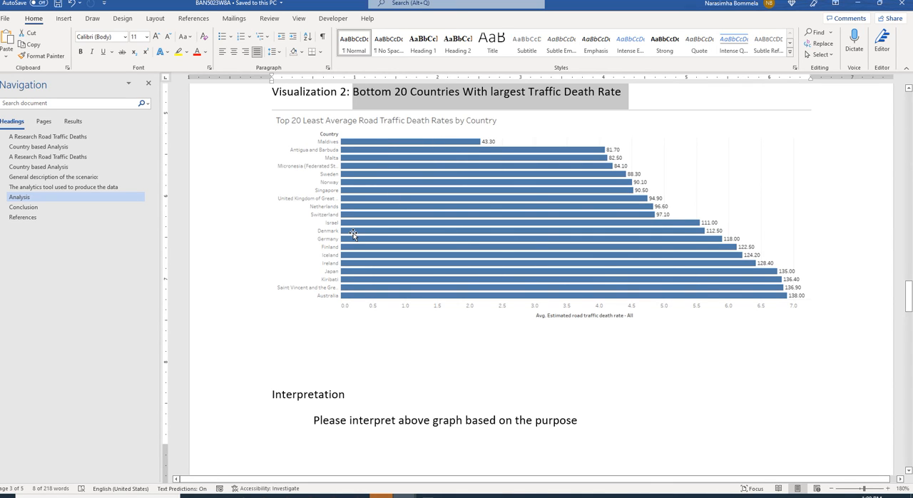
{"action": "mouse_move", "coordinate": [381, 222]}
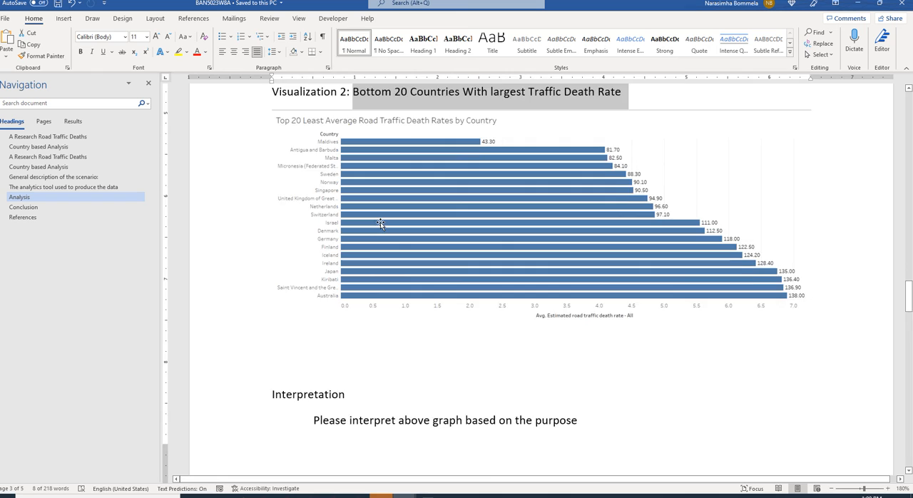
{"action": "mouse_move", "coordinate": [519, 267]}
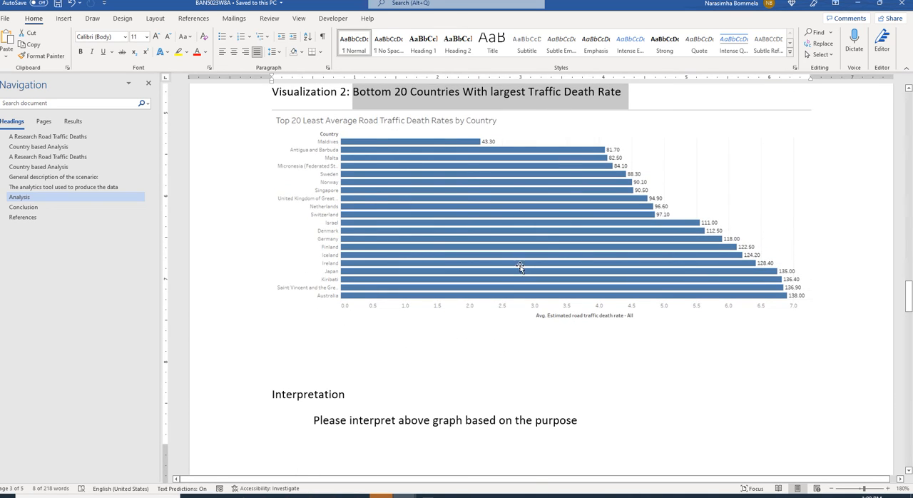
Select the 'Please interpret above graph' placeholder under the Visualization 2 chart
{"action": "triple_click", "coordinate": [444, 419]}
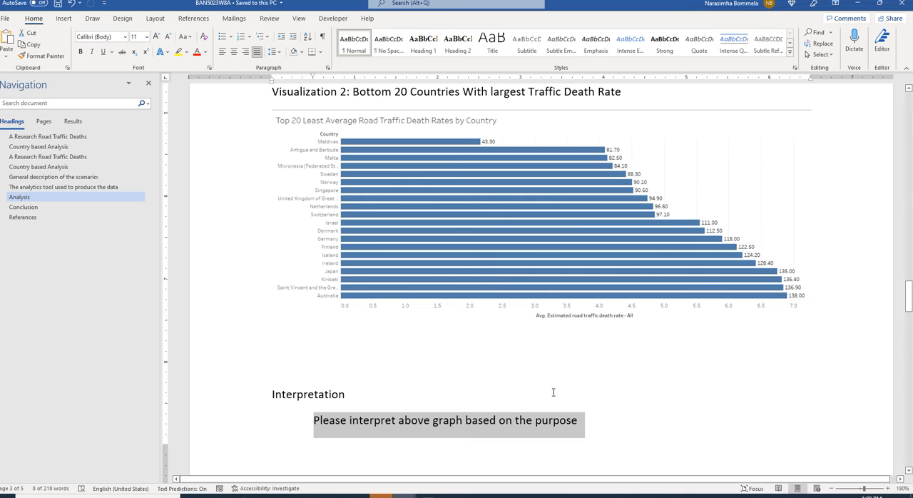
{"action": "mouse_move", "coordinate": [633, 311]}
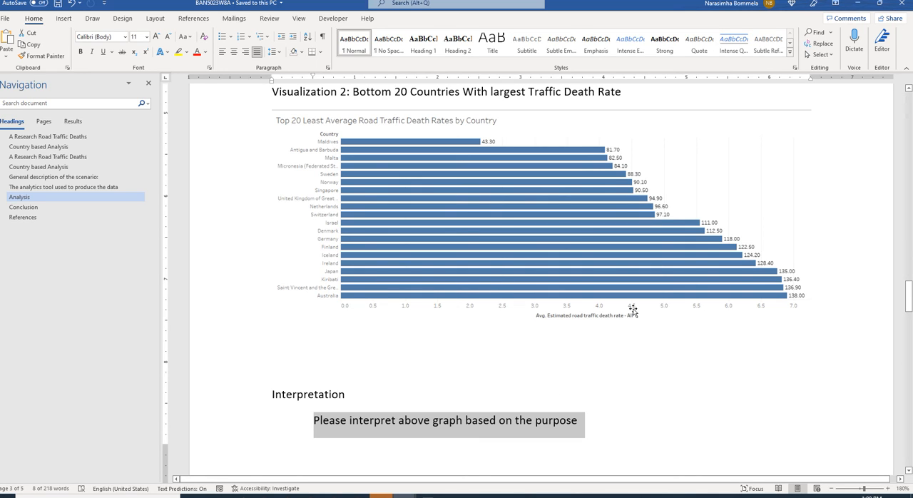
{"action": "mouse_move", "coordinate": [622, 320]}
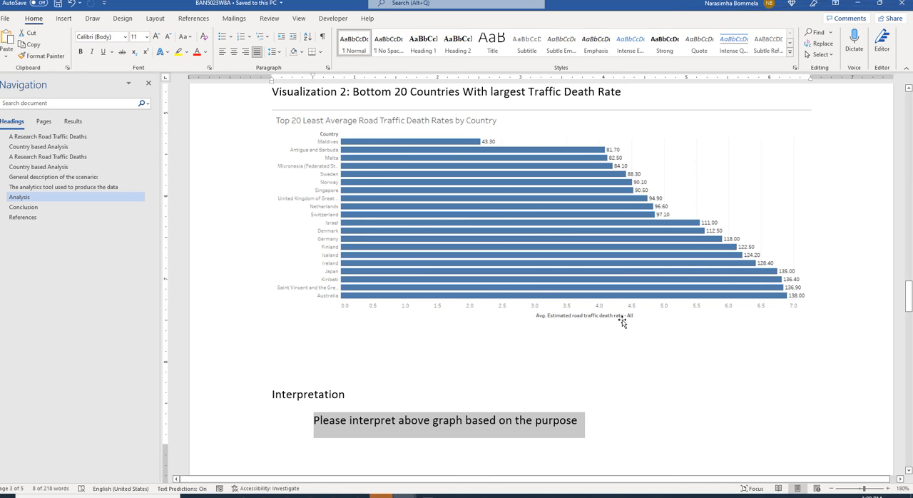
{"action": "mouse_move", "coordinate": [627, 323]}
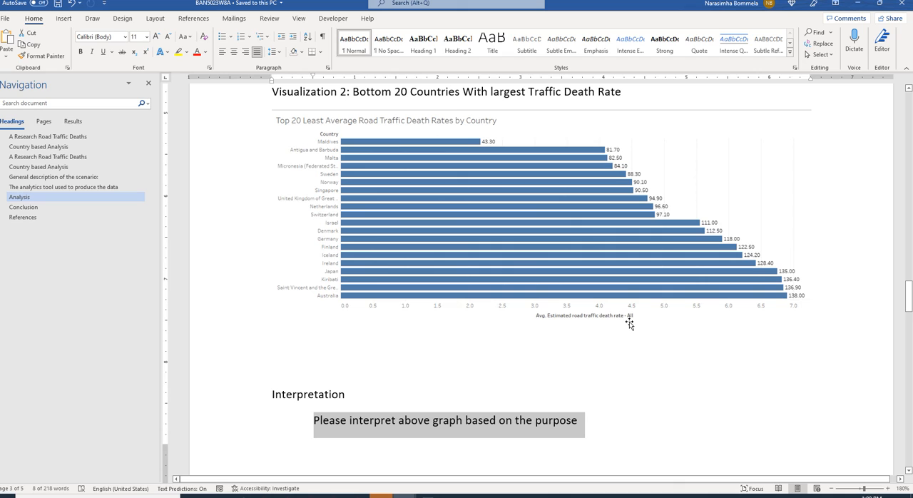
{"action": "mouse_move", "coordinate": [626, 321]}
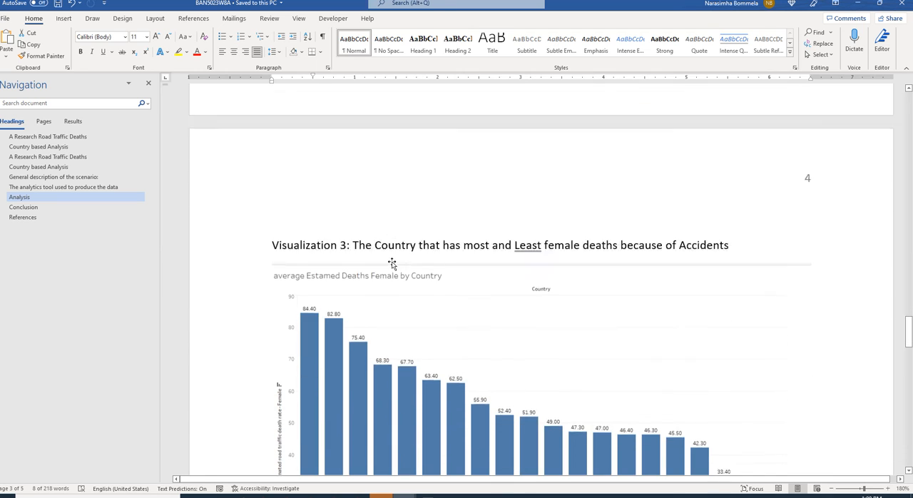
Scroll so the full female-deaths chart, Japan 84.40 to Maldives 23.10, is visible
{"action": "scroll", "scroll_direction": "down", "scroll_amount": 3}
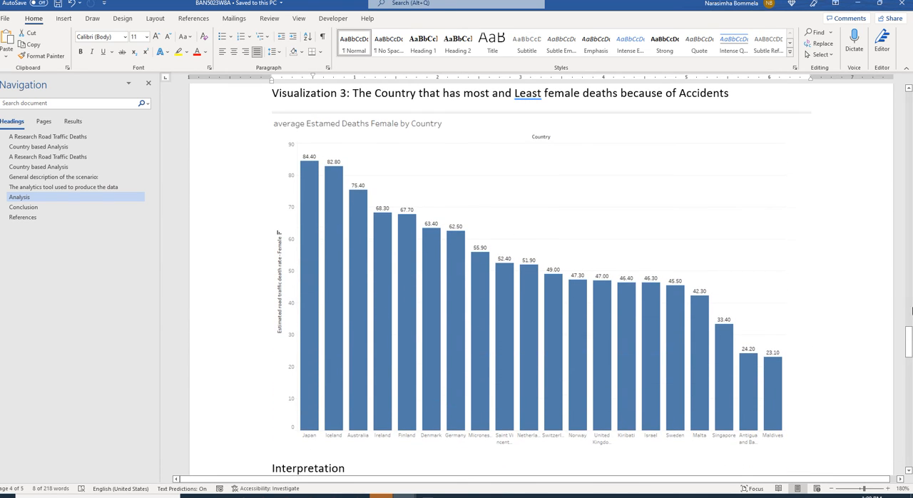
{"action": "mouse_move", "coordinate": [404, 186]}
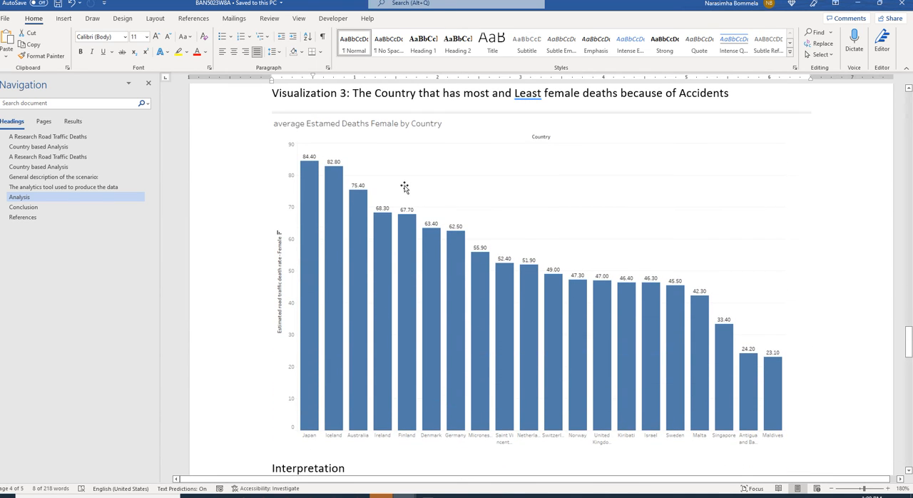
{"action": "mouse_move", "coordinate": [398, 184]}
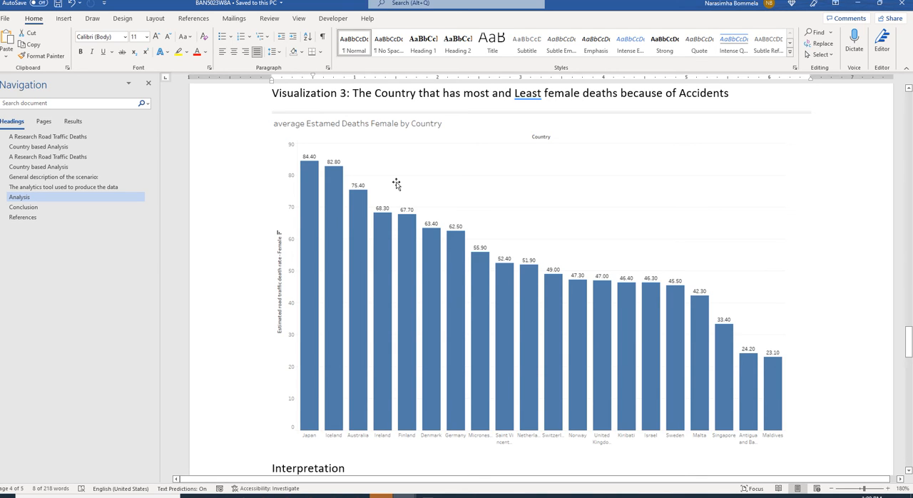
{"action": "mouse_move", "coordinate": [386, 235]}
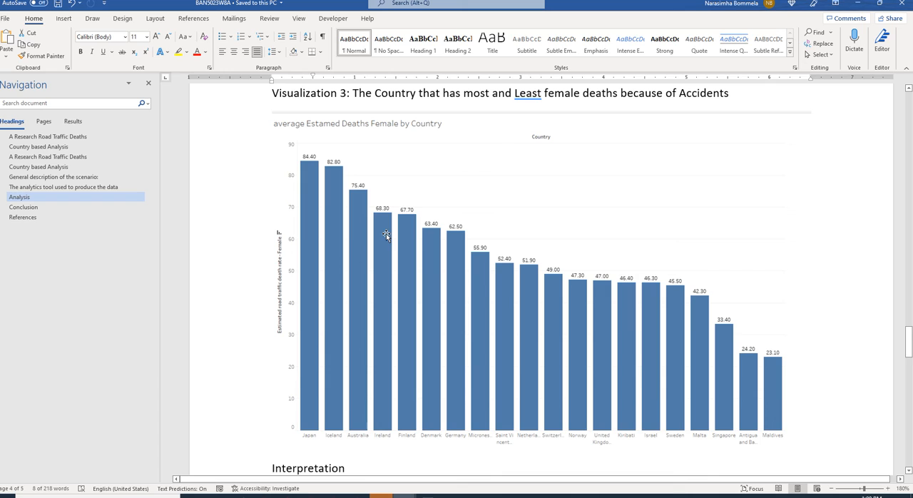
{"action": "mouse_move", "coordinate": [389, 221]}
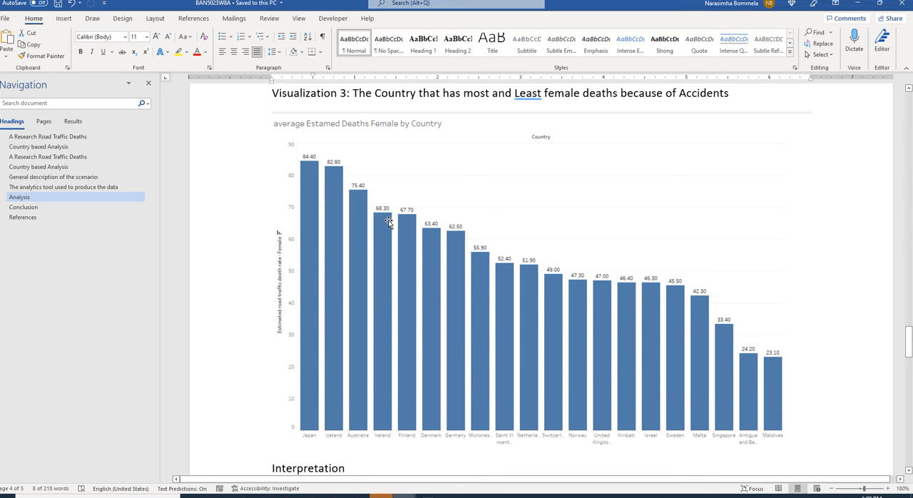
{"action": "mouse_move", "coordinate": [380, 209]}
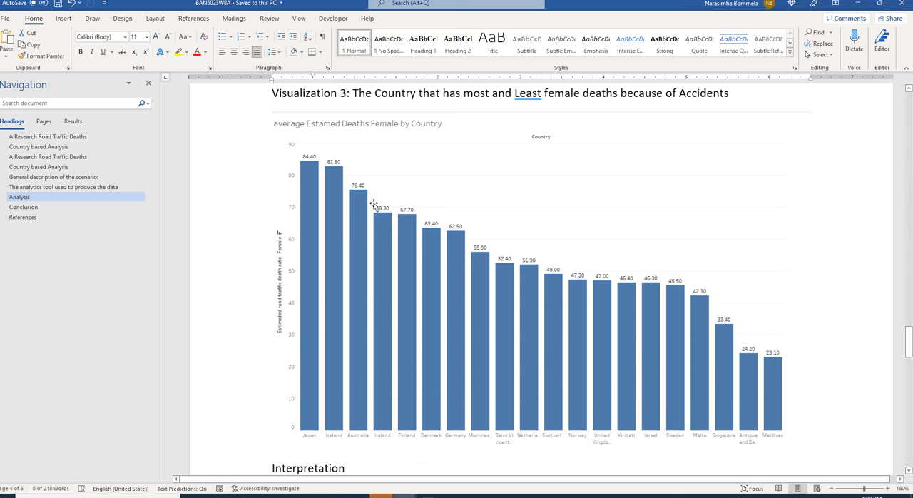
Scroll past the Visualization 4 male-deaths chart to the Conclusion and References placeholders
{"action": "scroll", "scroll_direction": "down", "scroll_amount": 3}
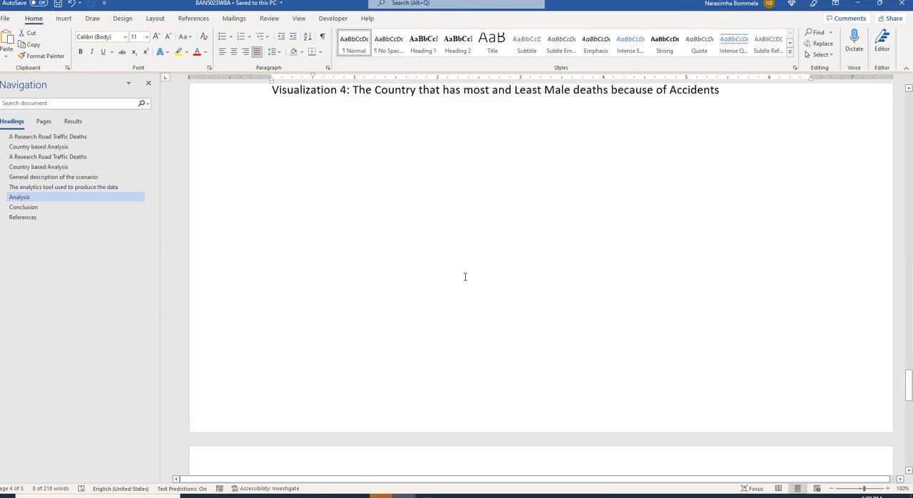
{"action": "scroll", "scroll_direction": "down", "scroll_amount": 3}
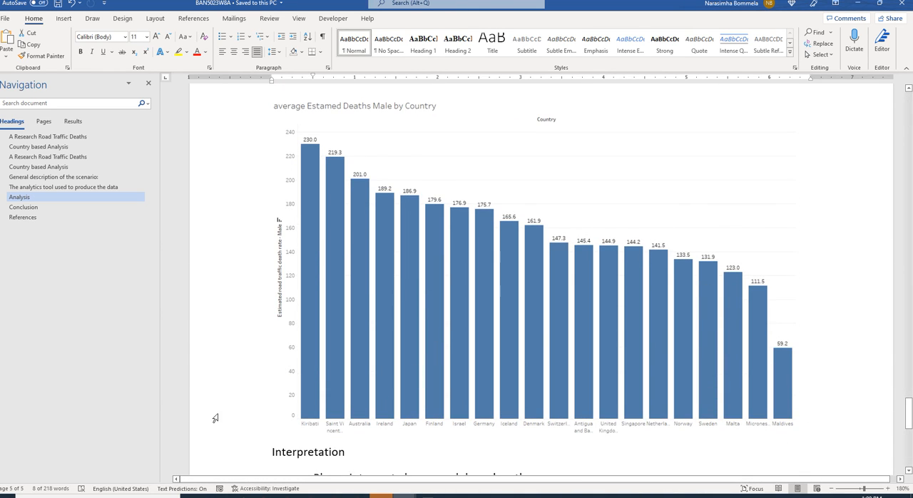
{"action": "scroll", "scroll_direction": "down", "scroll_amount": 3}
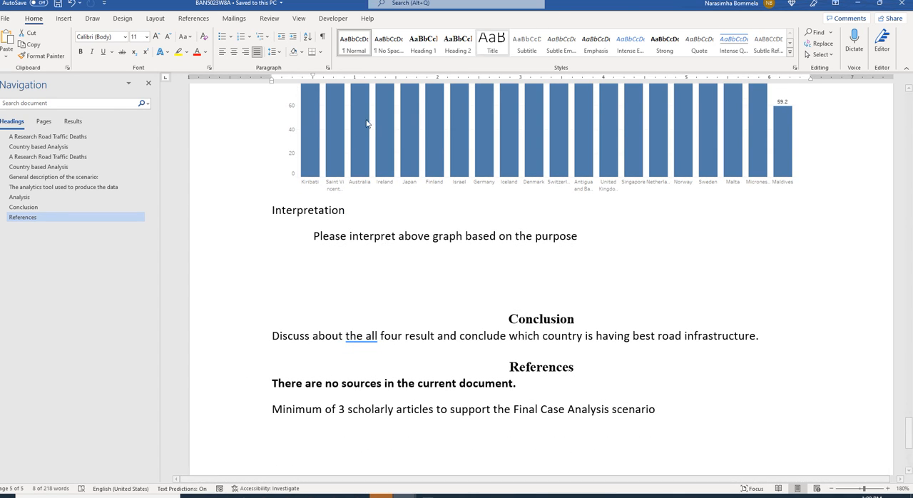
Select the Conclusion paragraph asking to discuss all four results and best road infrastructure
{"action": "double_click", "coordinate": [360, 335]}
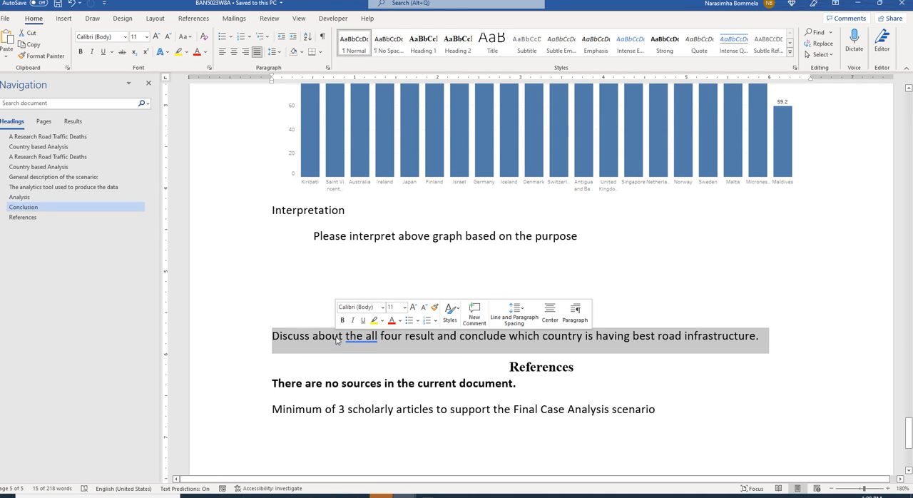
{"action": "mouse_move", "coordinate": [353, 297]}
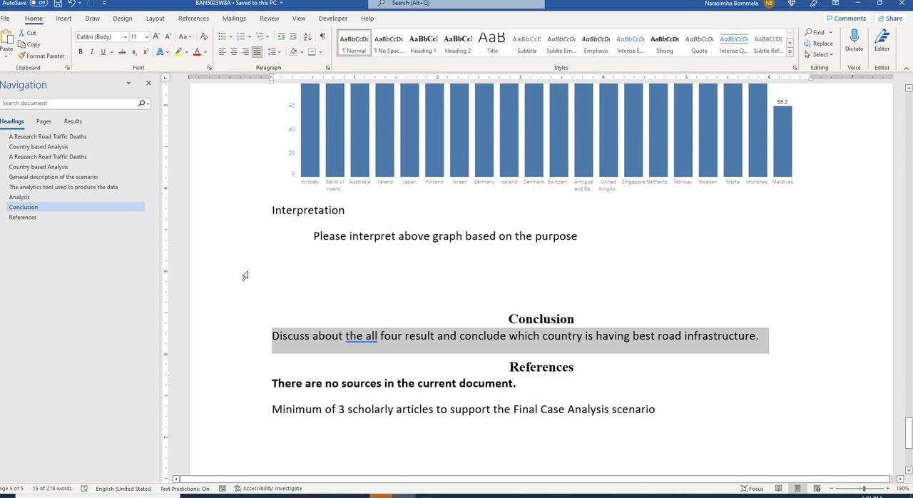
{"action": "mouse_move", "coordinate": [258, 284]}
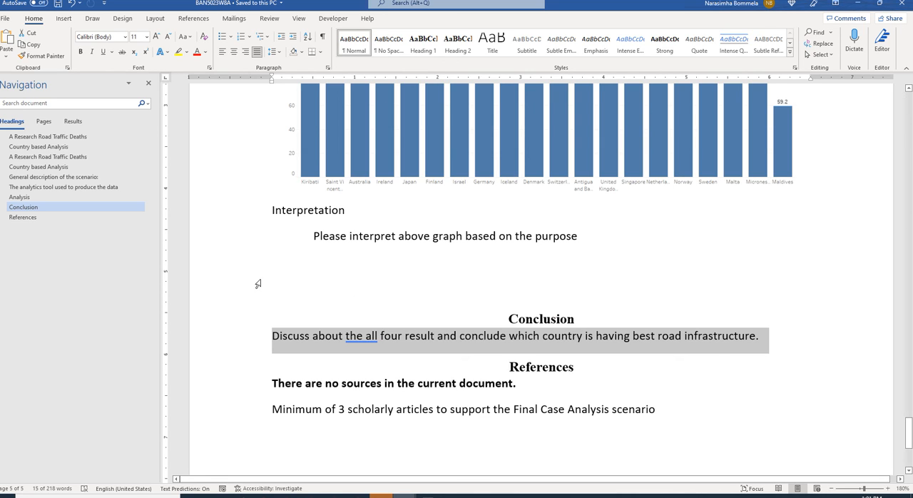
{"action": "mouse_move", "coordinate": [249, 292]}
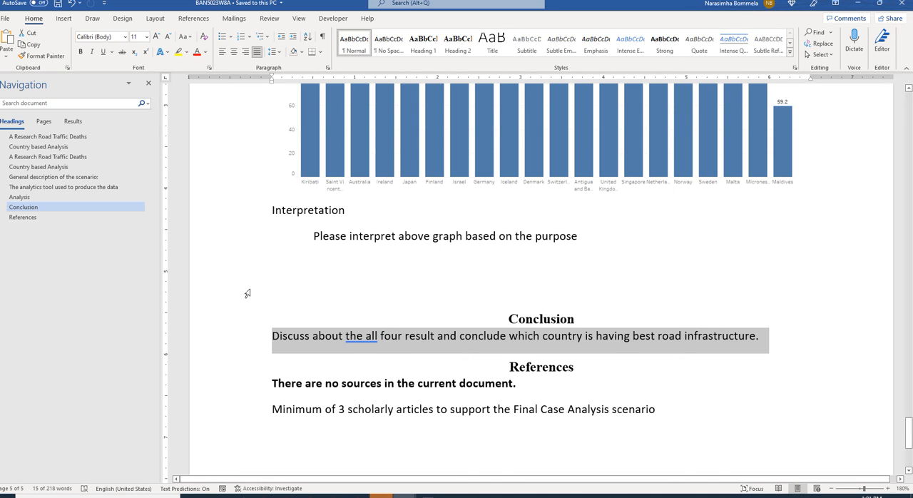
{"action": "mouse_move", "coordinate": [230, 324]}
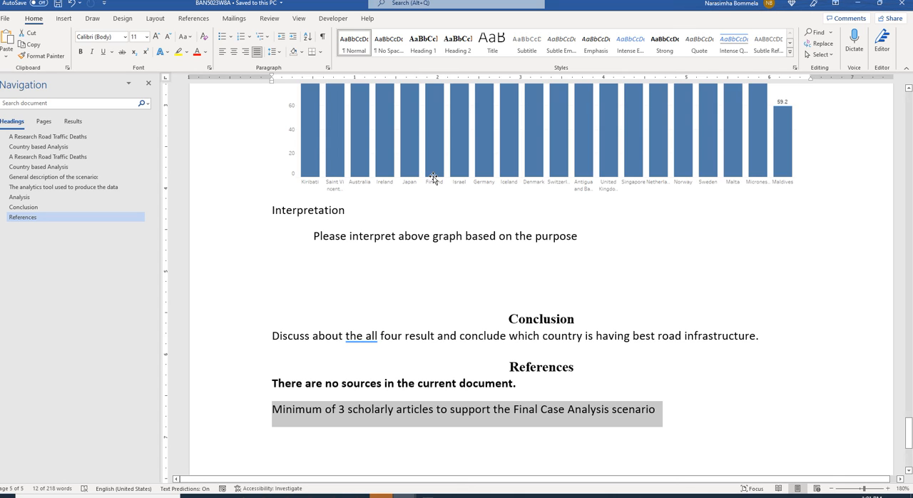
{"action": "mouse_move", "coordinate": [413, 220]}
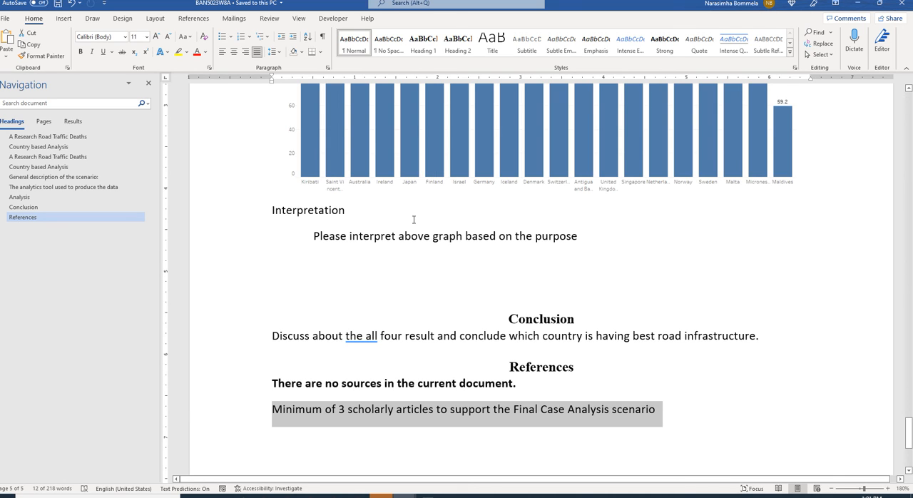
{"action": "mouse_move", "coordinate": [410, 217]}
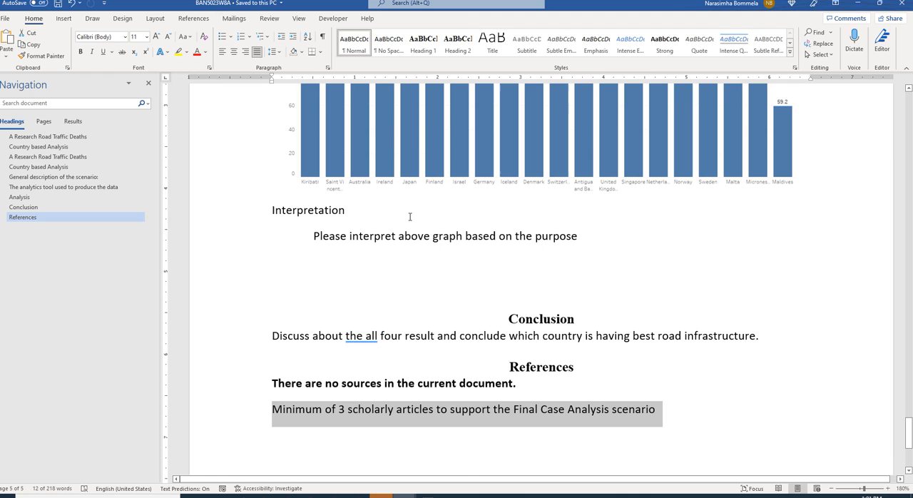